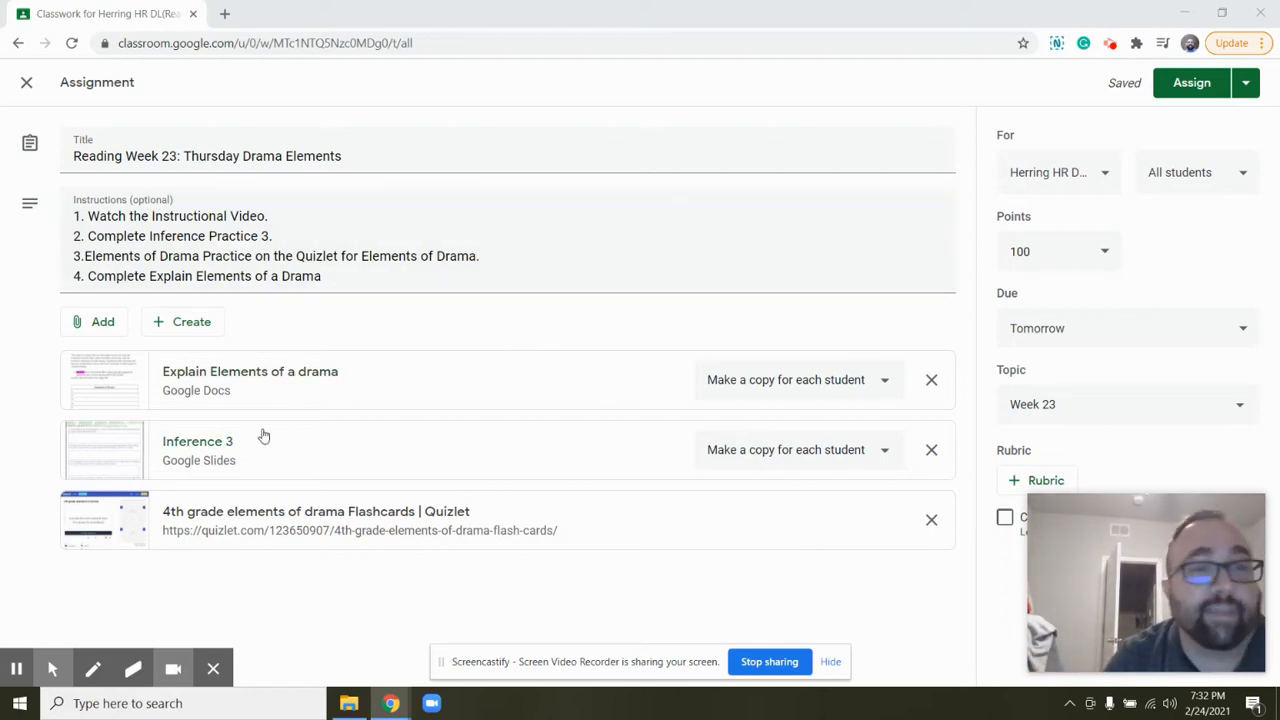
Open the Inference 3 slides attachment from the Thursday Drama Elements assignment
click(196, 442)
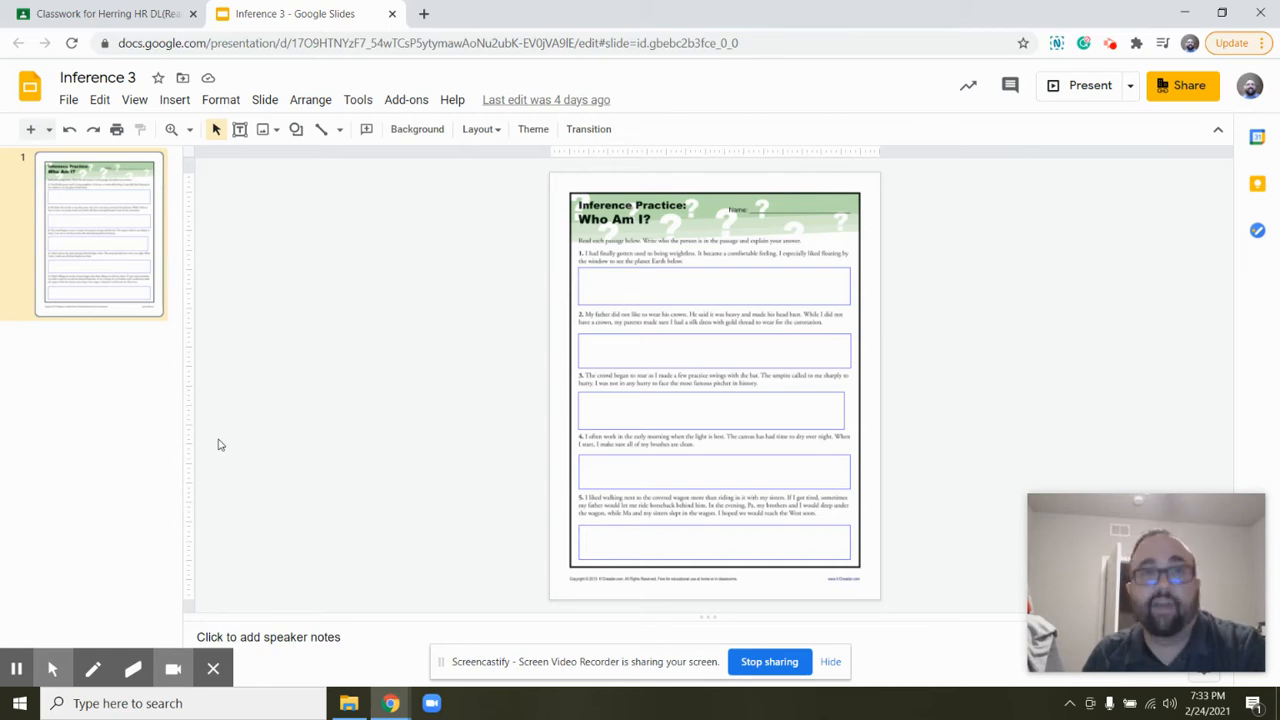
Raise the slide zoom so the 'Who Am I?' worksheet passages are readable
click(190, 128)
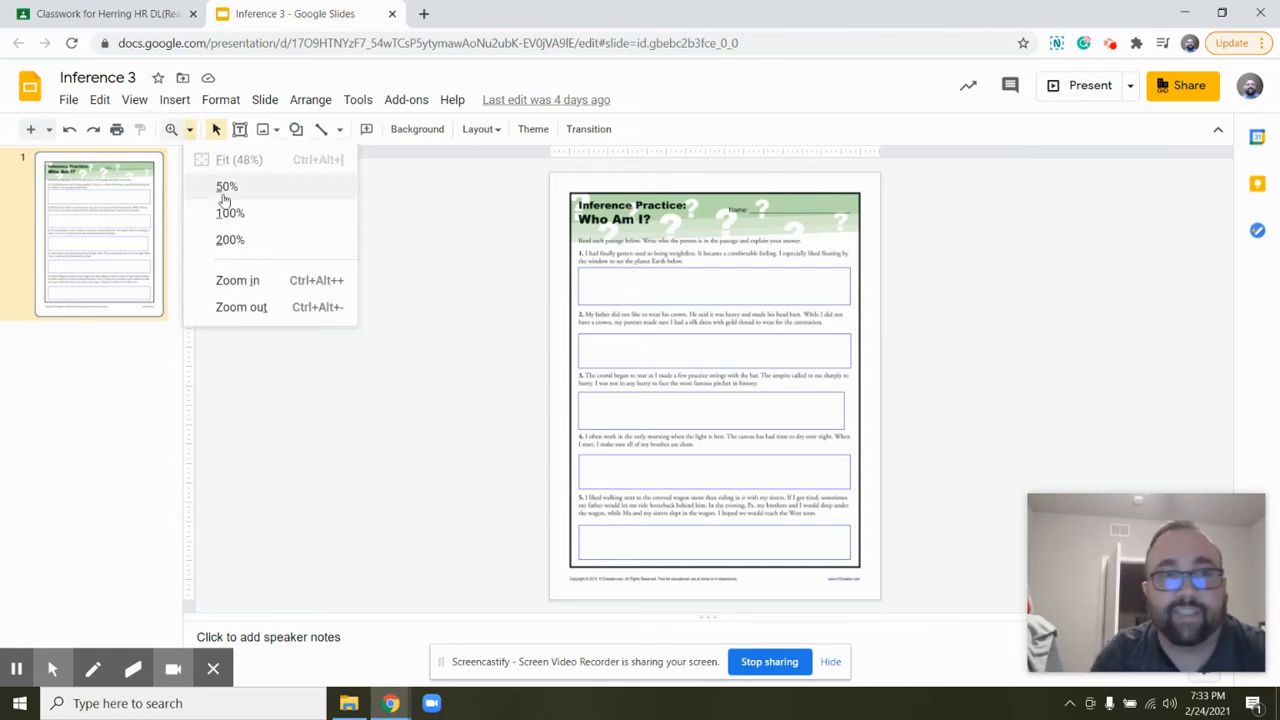
click(230, 212)
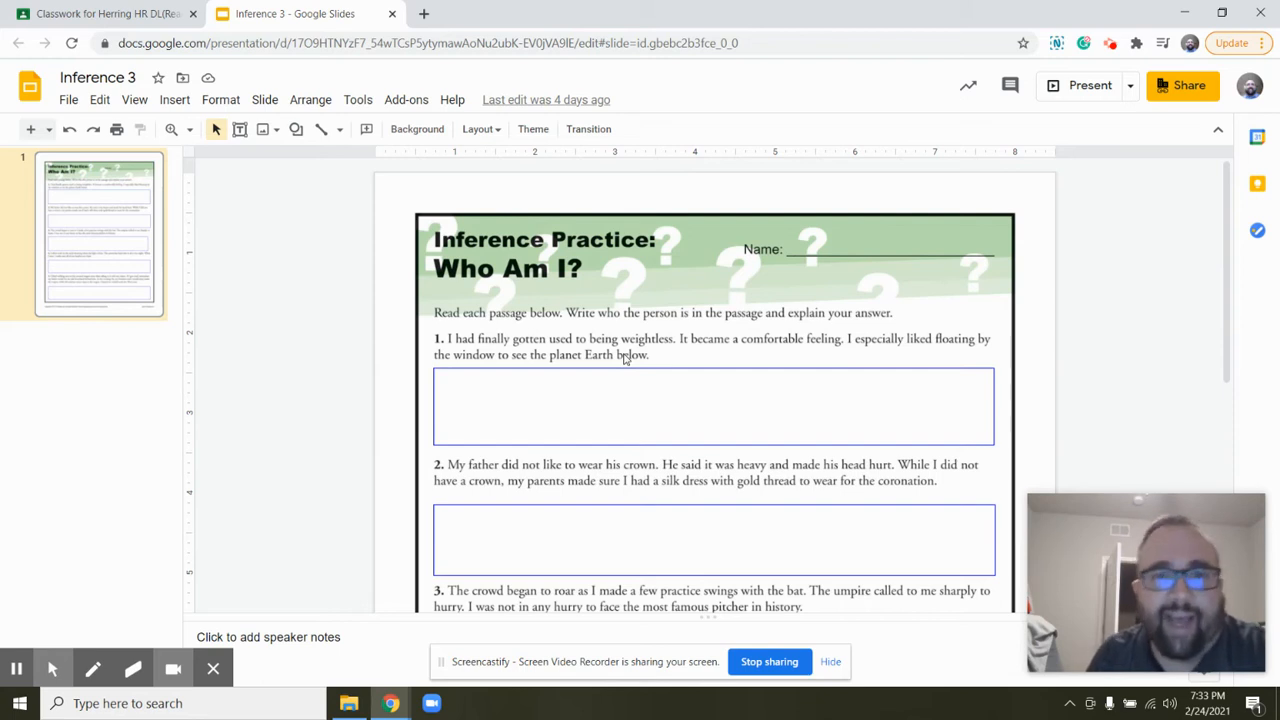
mouse_move(672, 356)
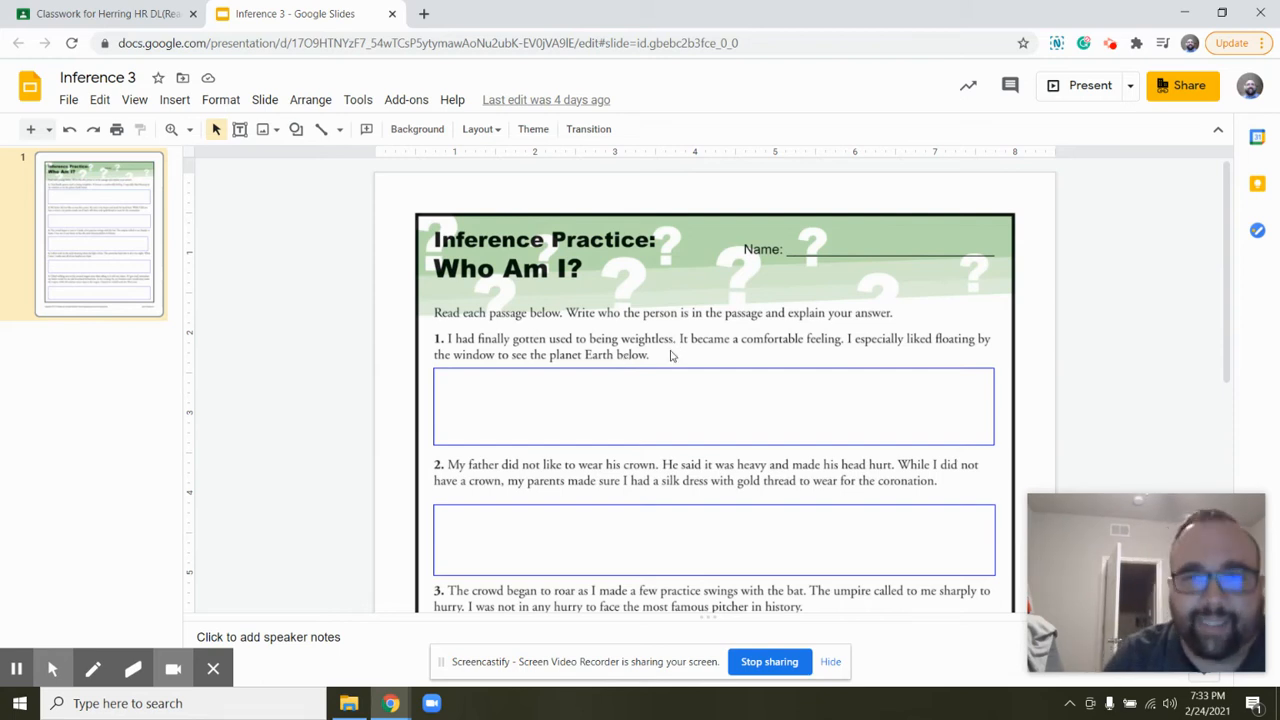
mouse_move(818, 360)
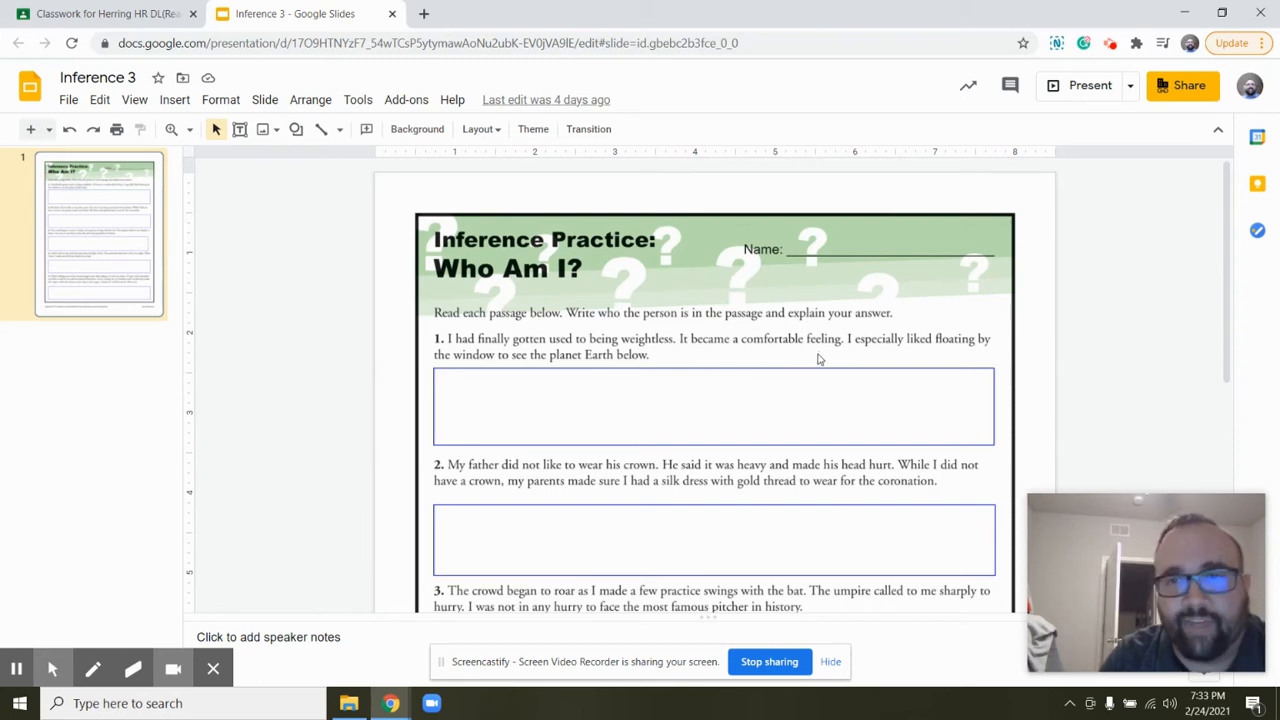
mouse_move(992, 362)
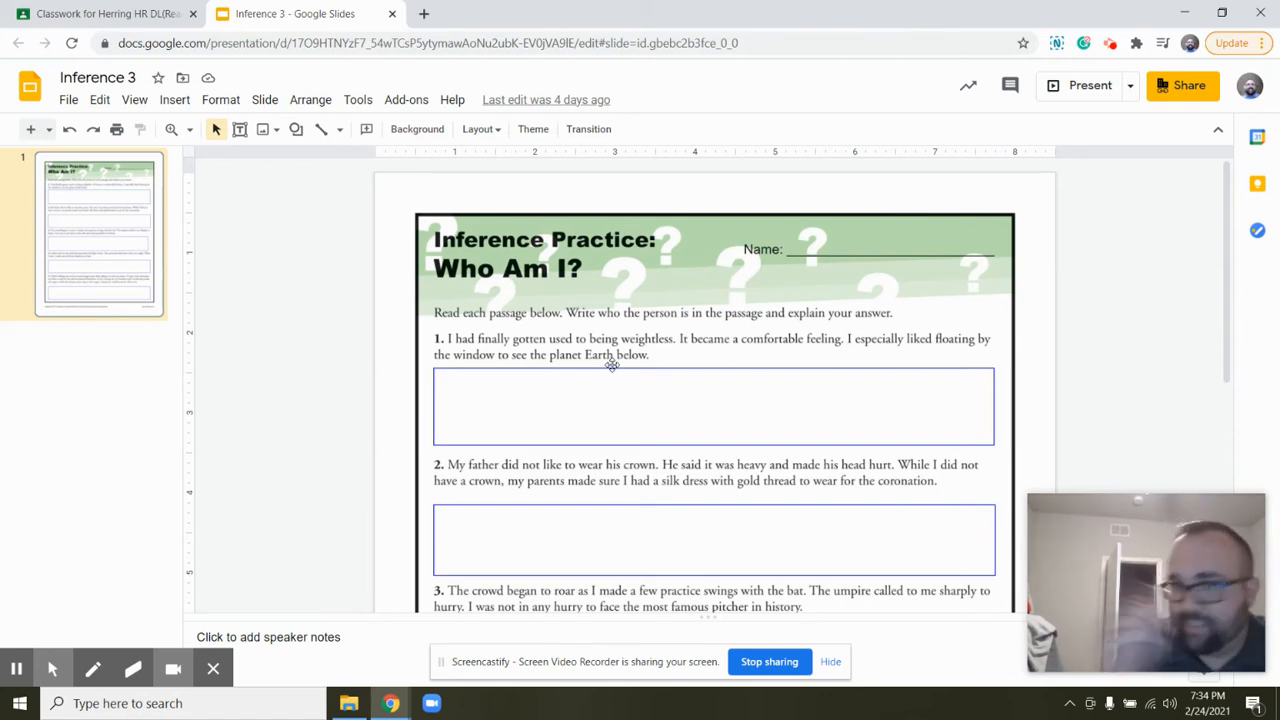
mouse_move(492, 364)
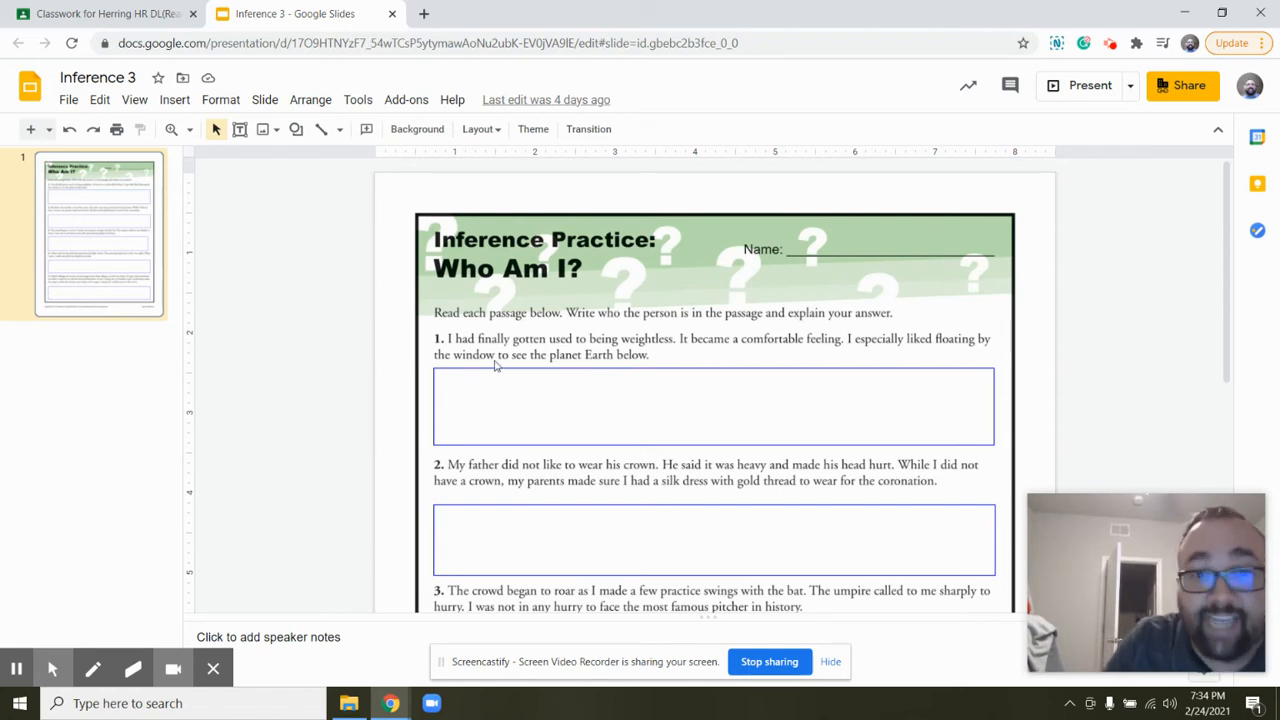
mouse_move(640, 344)
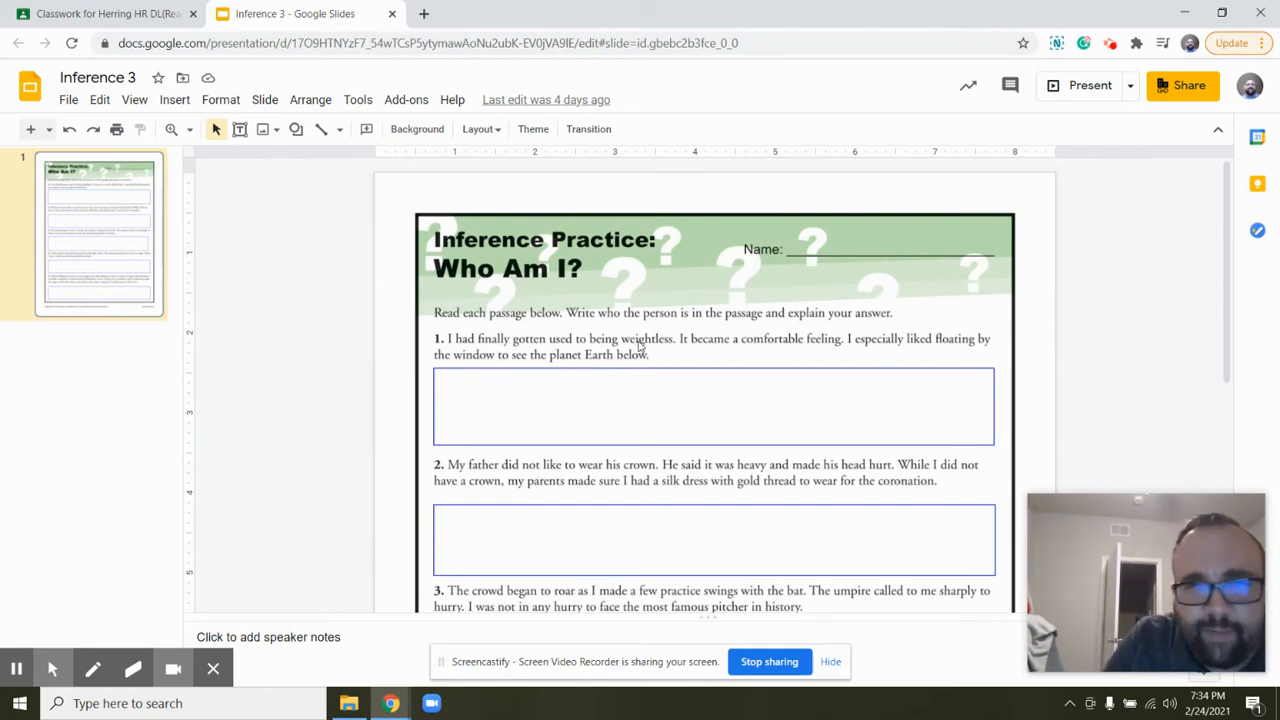
mouse_move(656, 350)
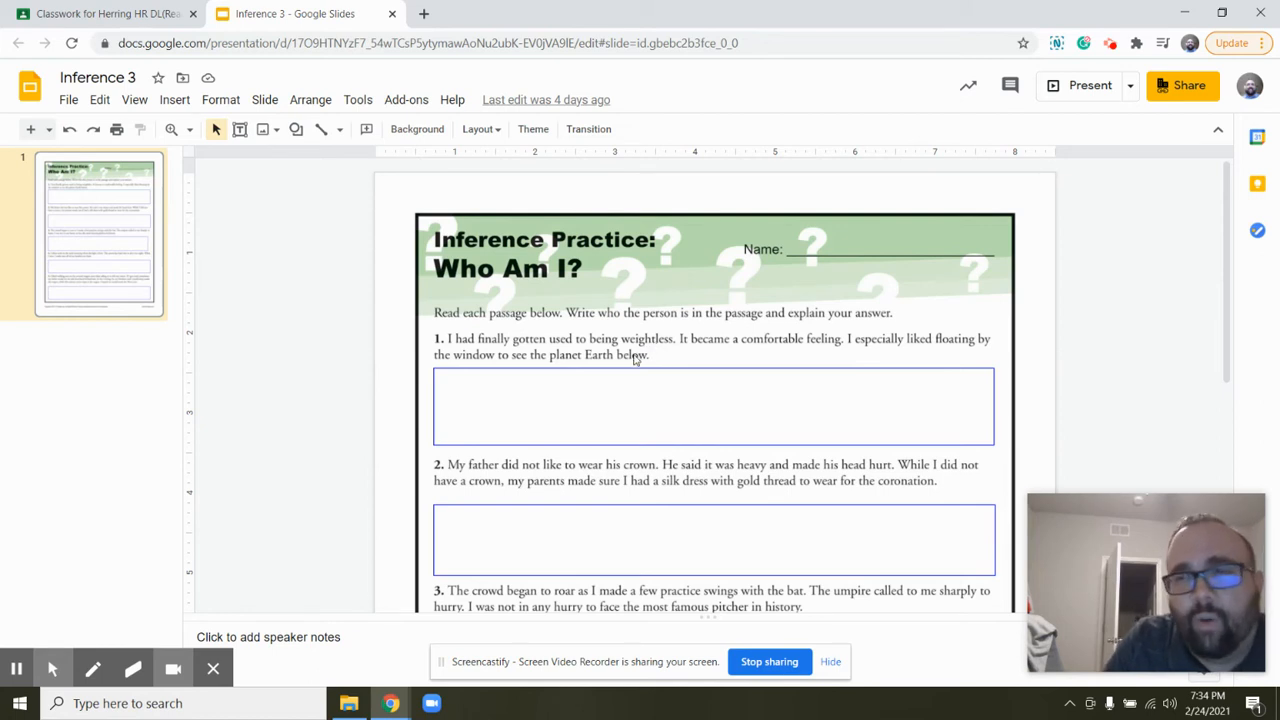
mouse_move(628, 360)
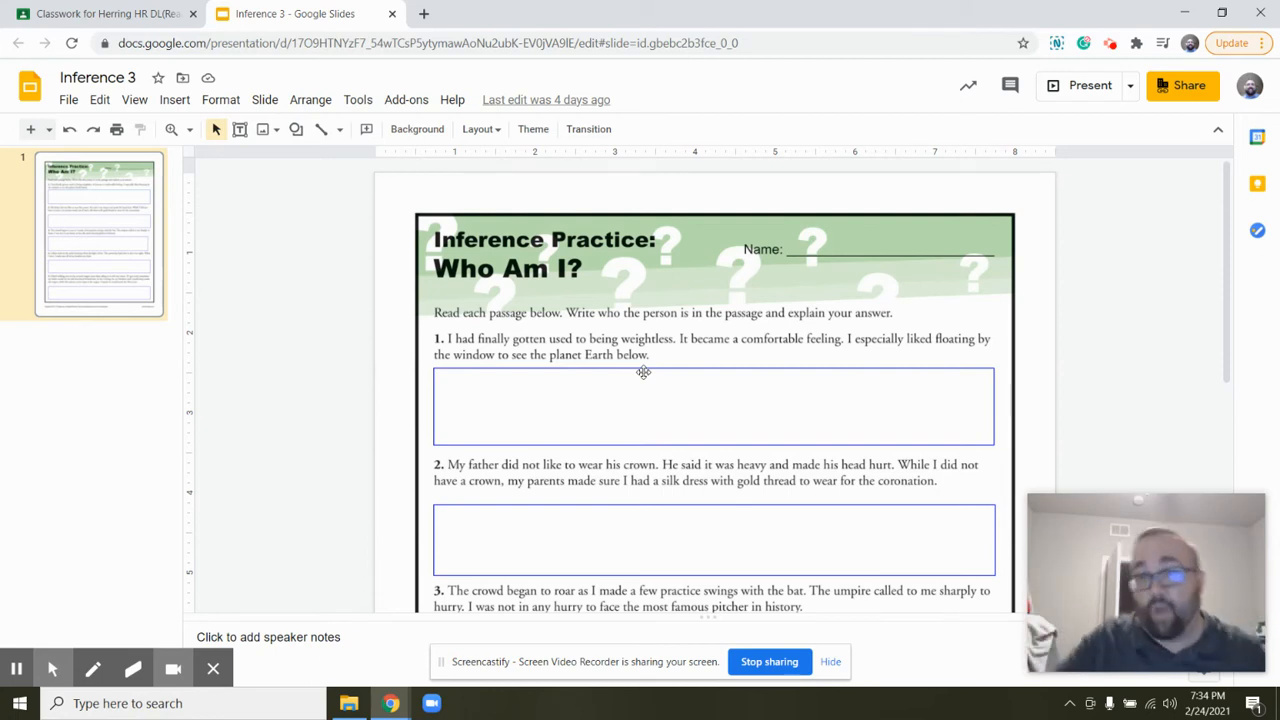
mouse_move(760, 356)
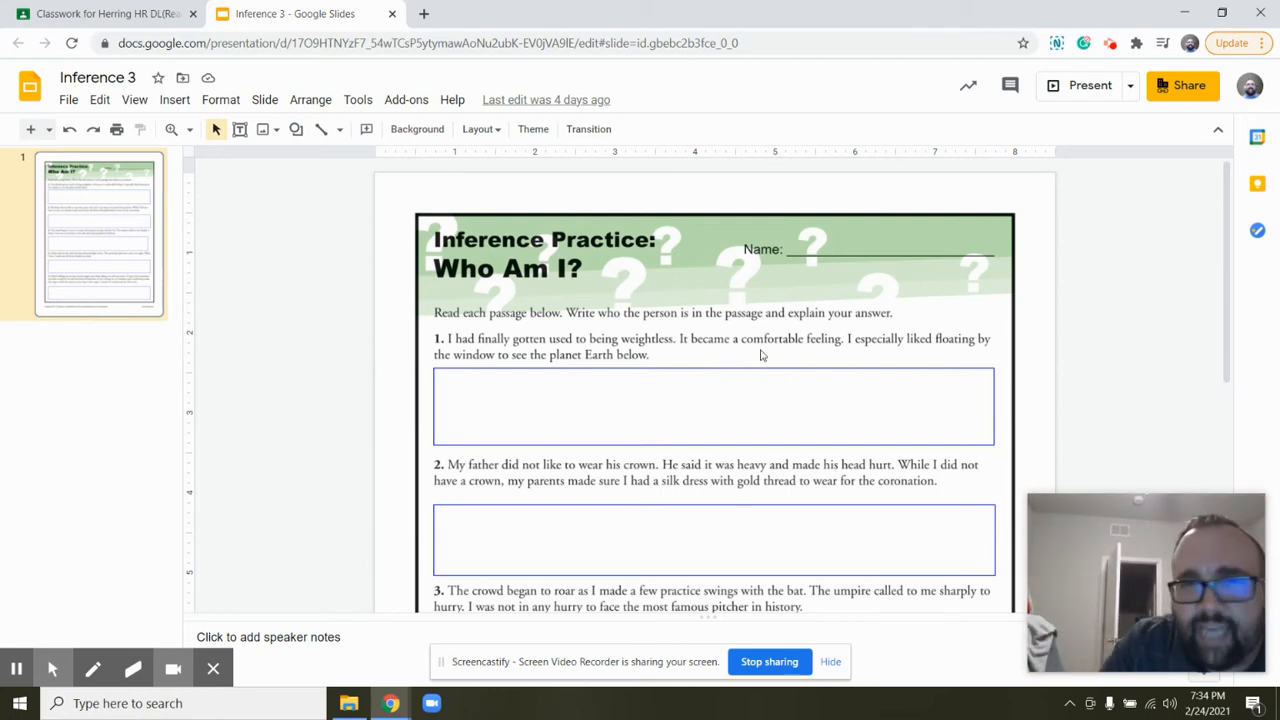
mouse_move(832, 366)
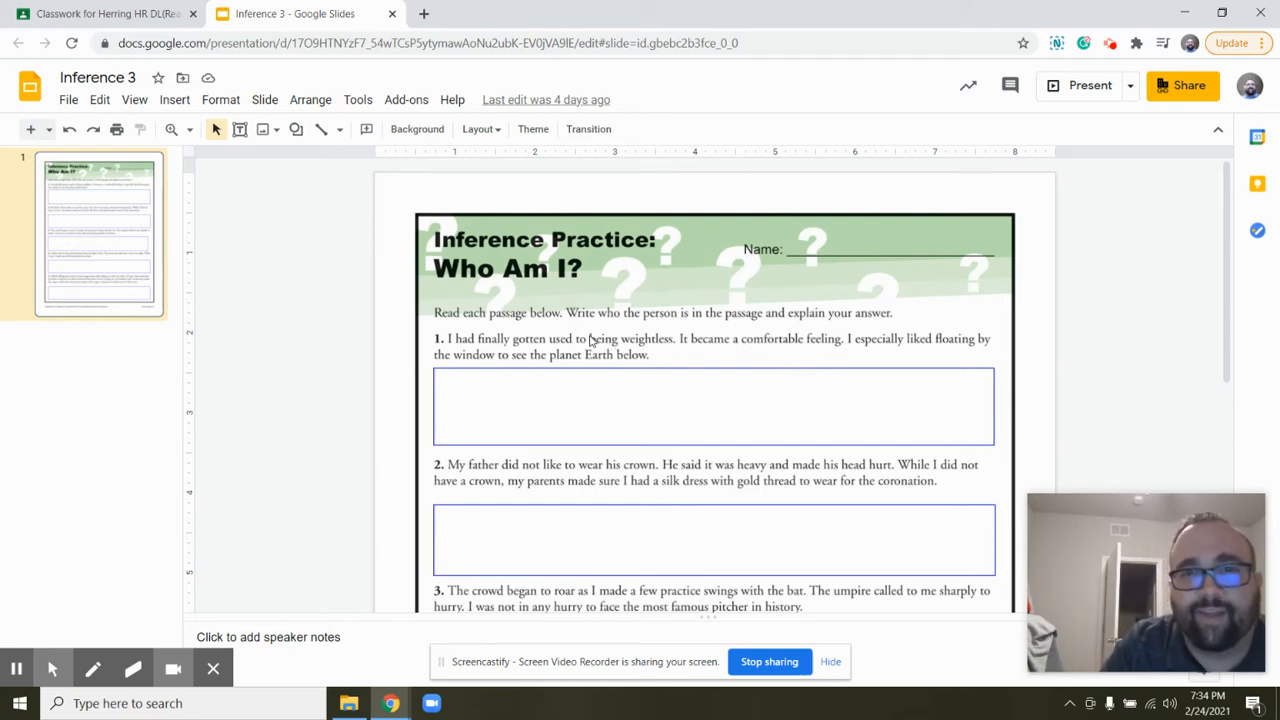
mouse_move(884, 352)
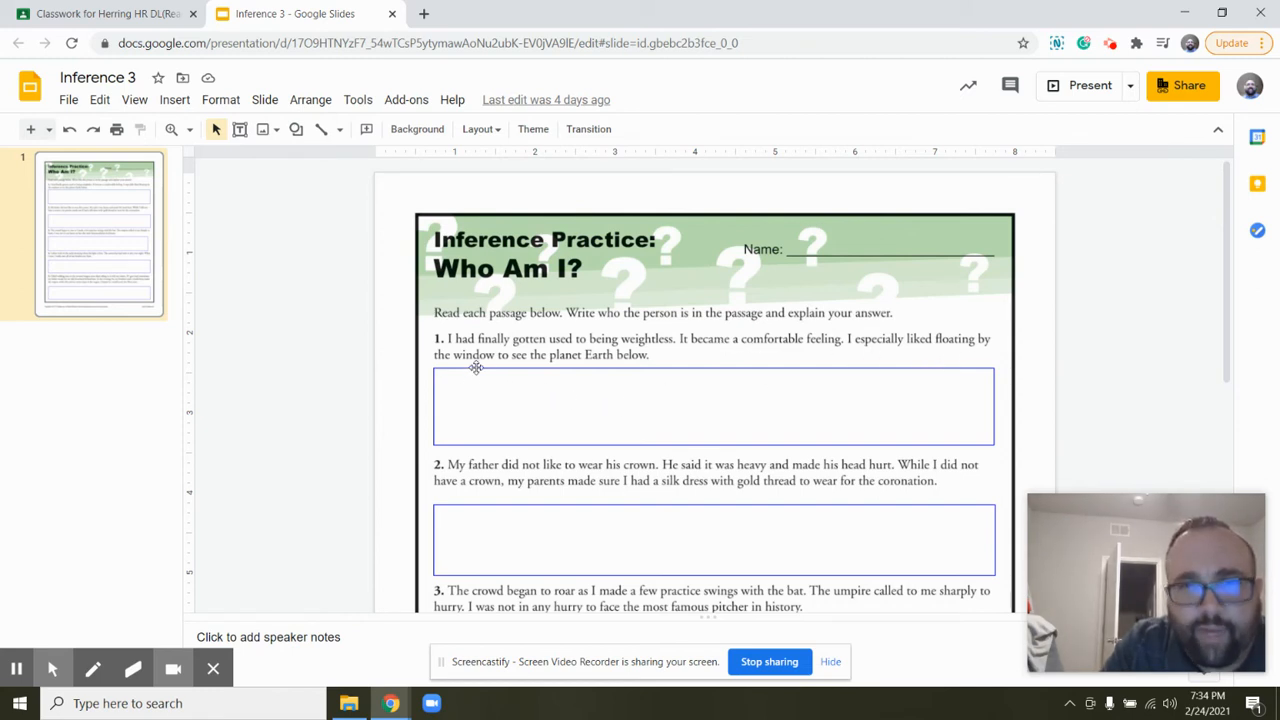
mouse_move(582, 362)
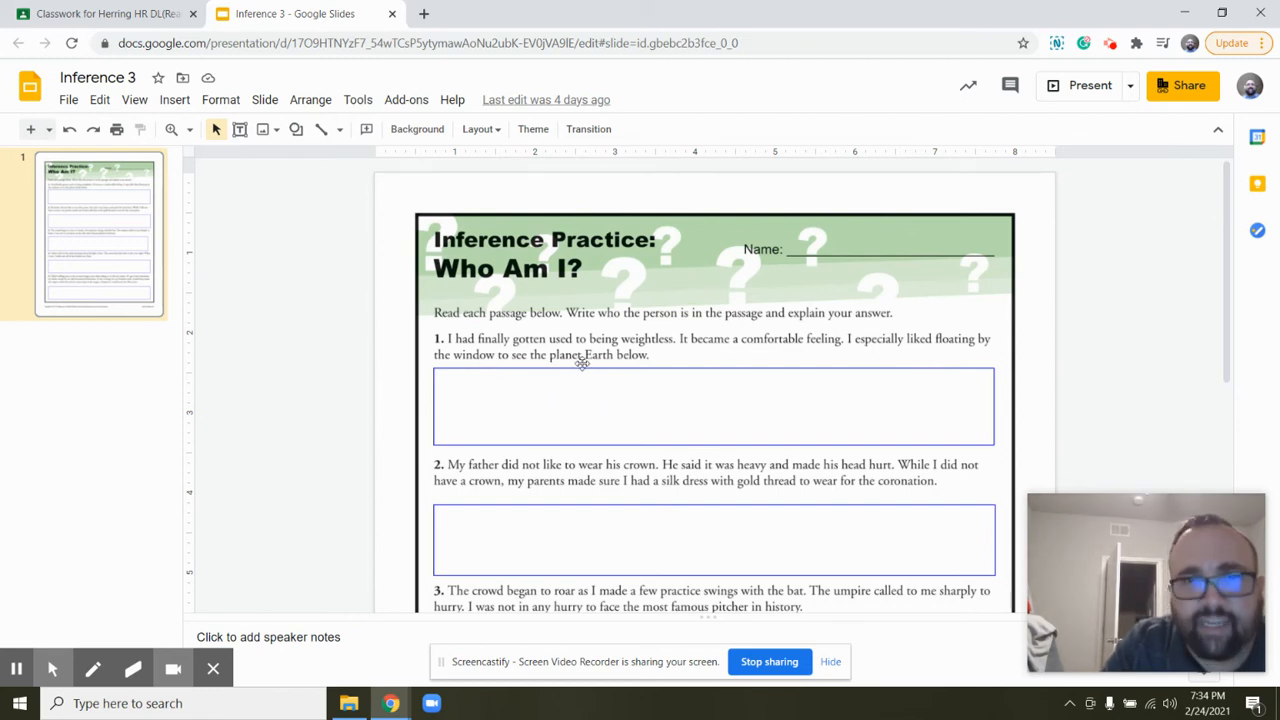
mouse_move(630, 368)
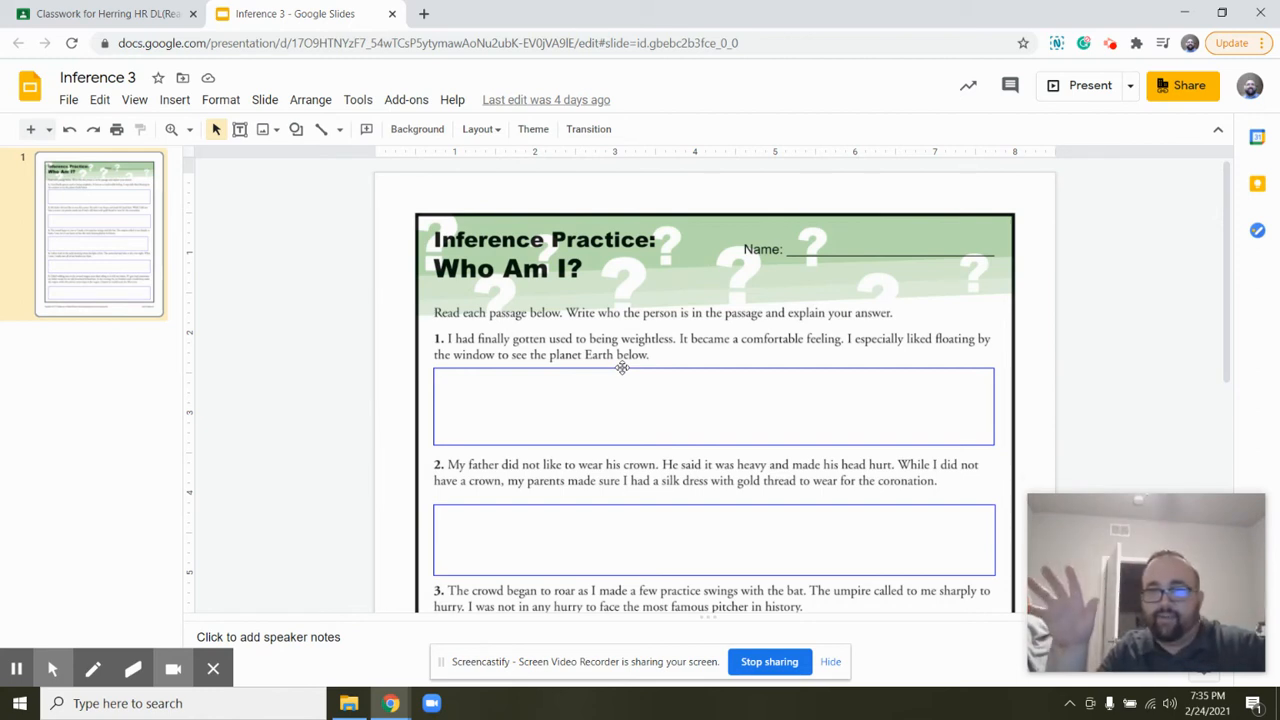
mouse_move(620, 374)
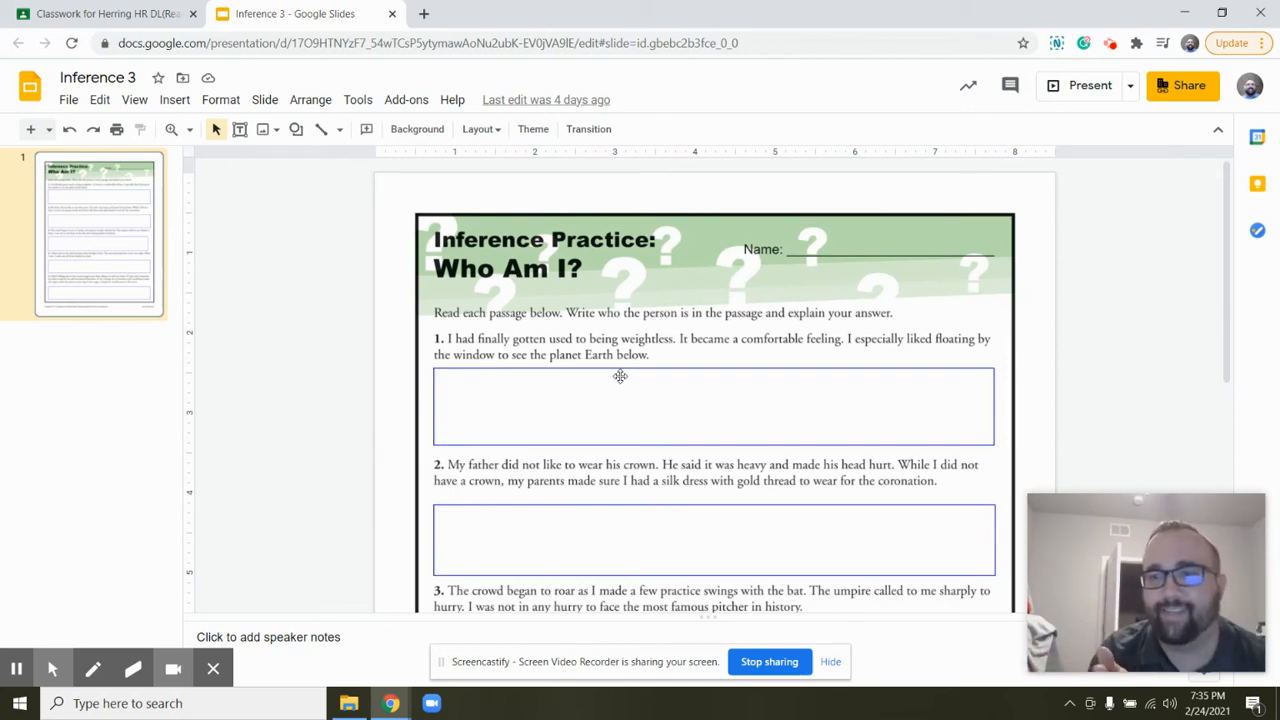
mouse_move(528, 332)
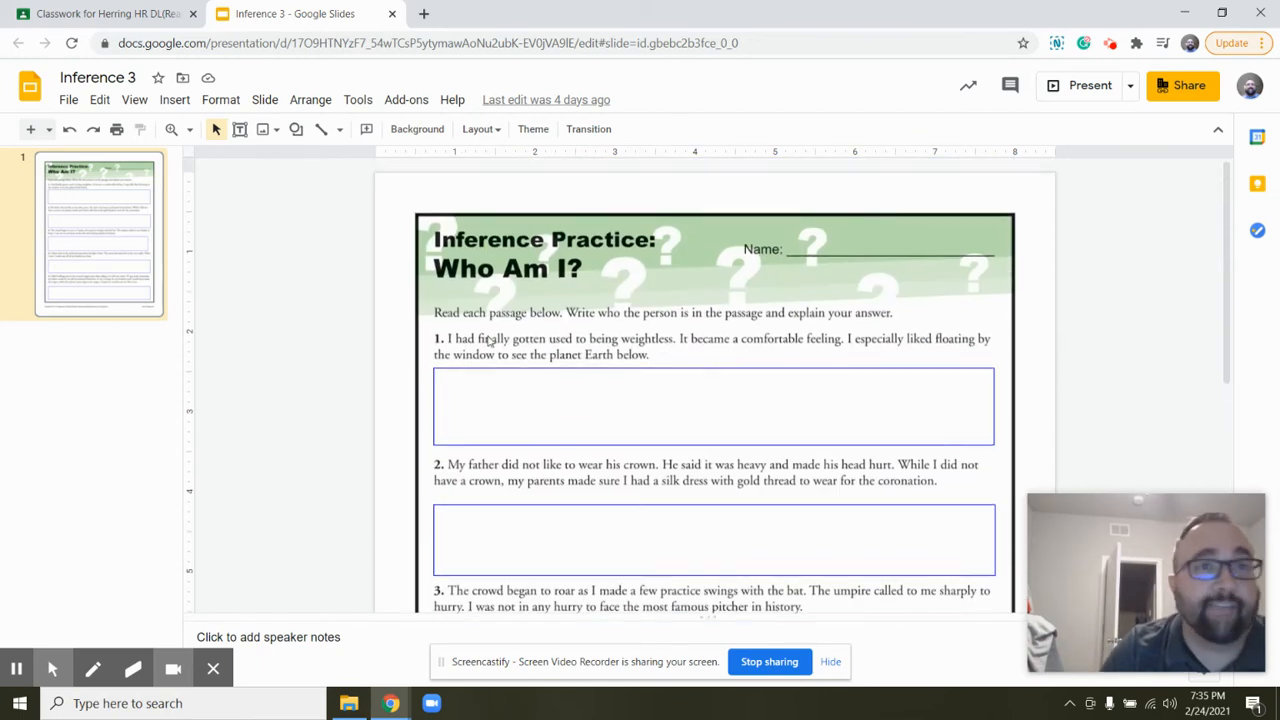
click(104, 14)
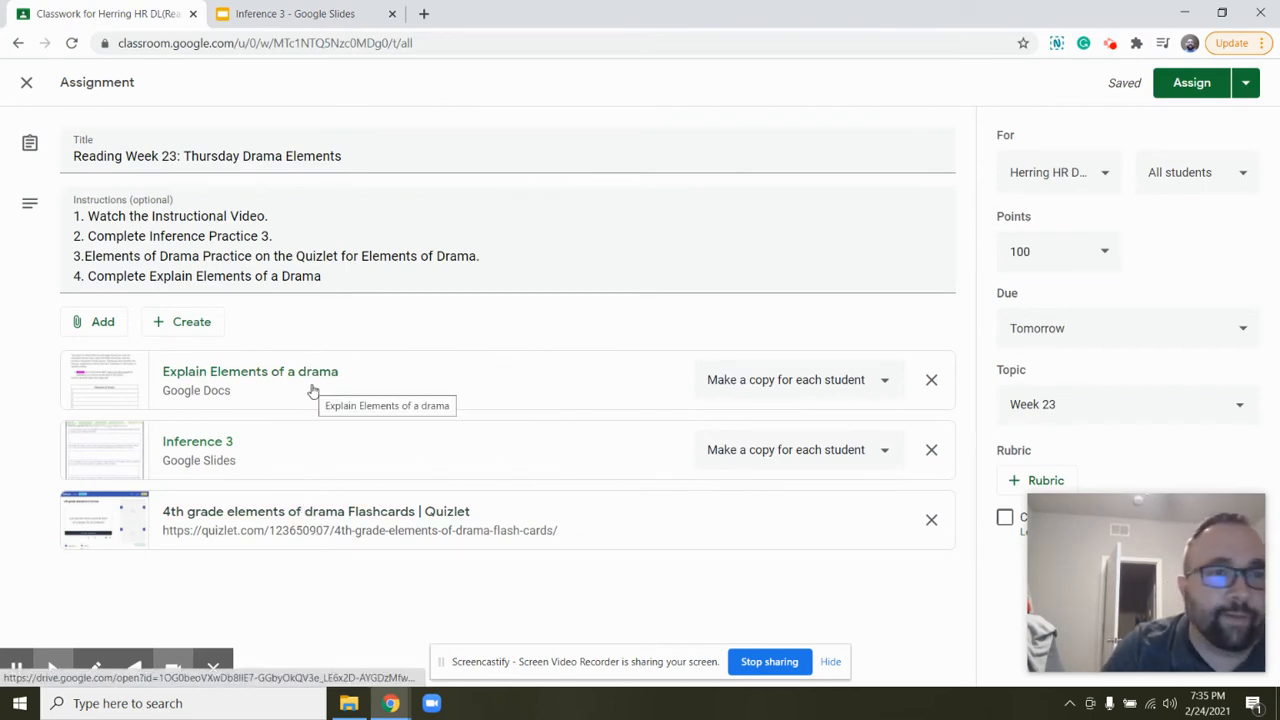
Open the 'Explain Elements of a drama' Google Docs attachment
click(248, 370)
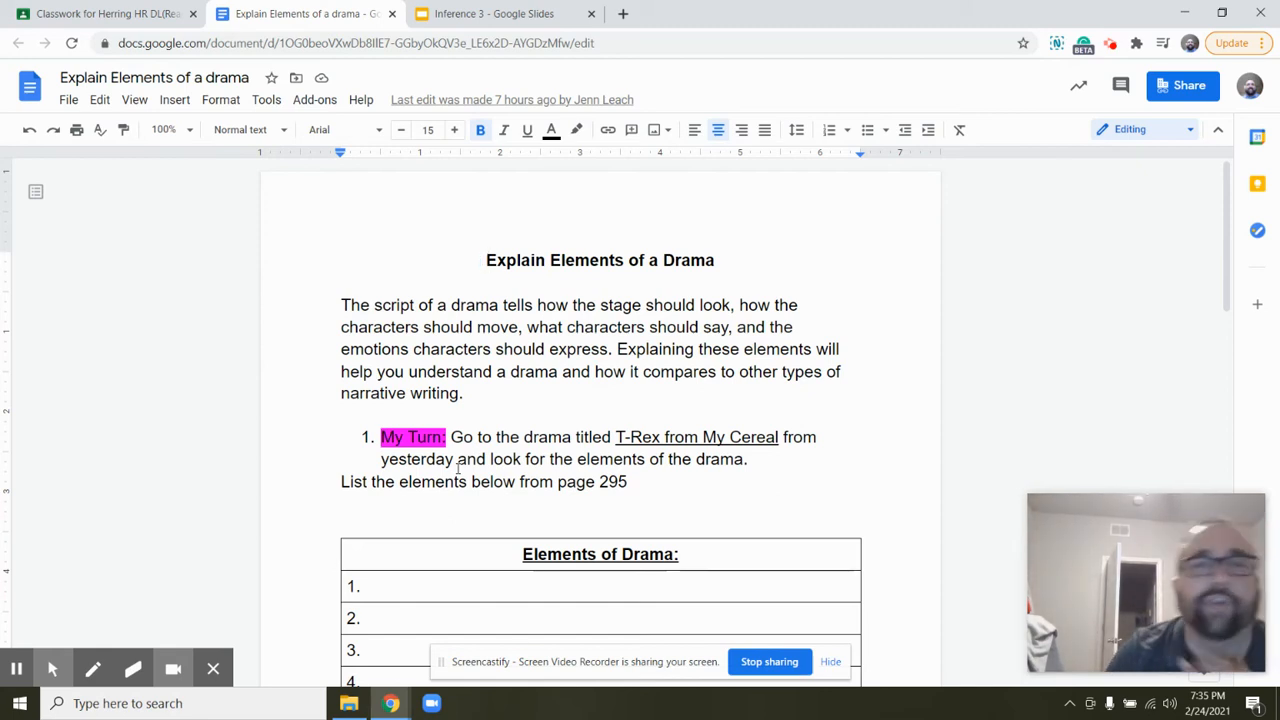
click(348, 320)
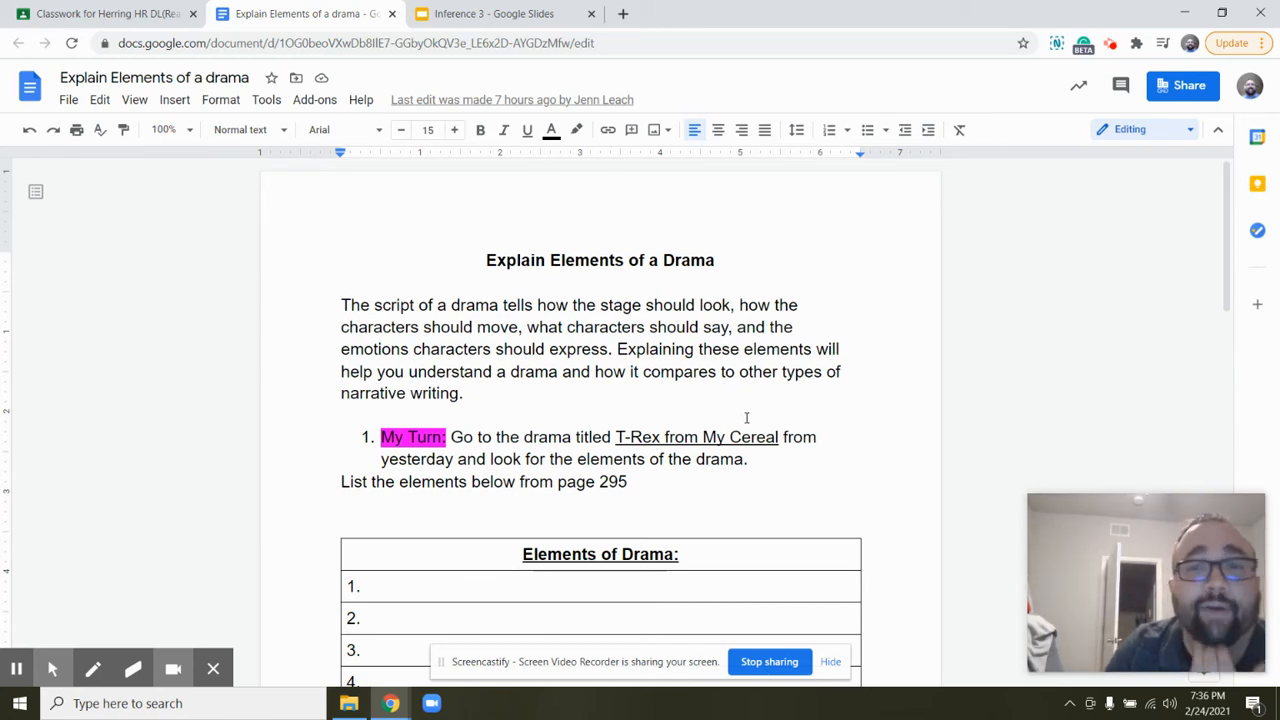
mouse_move(568, 404)
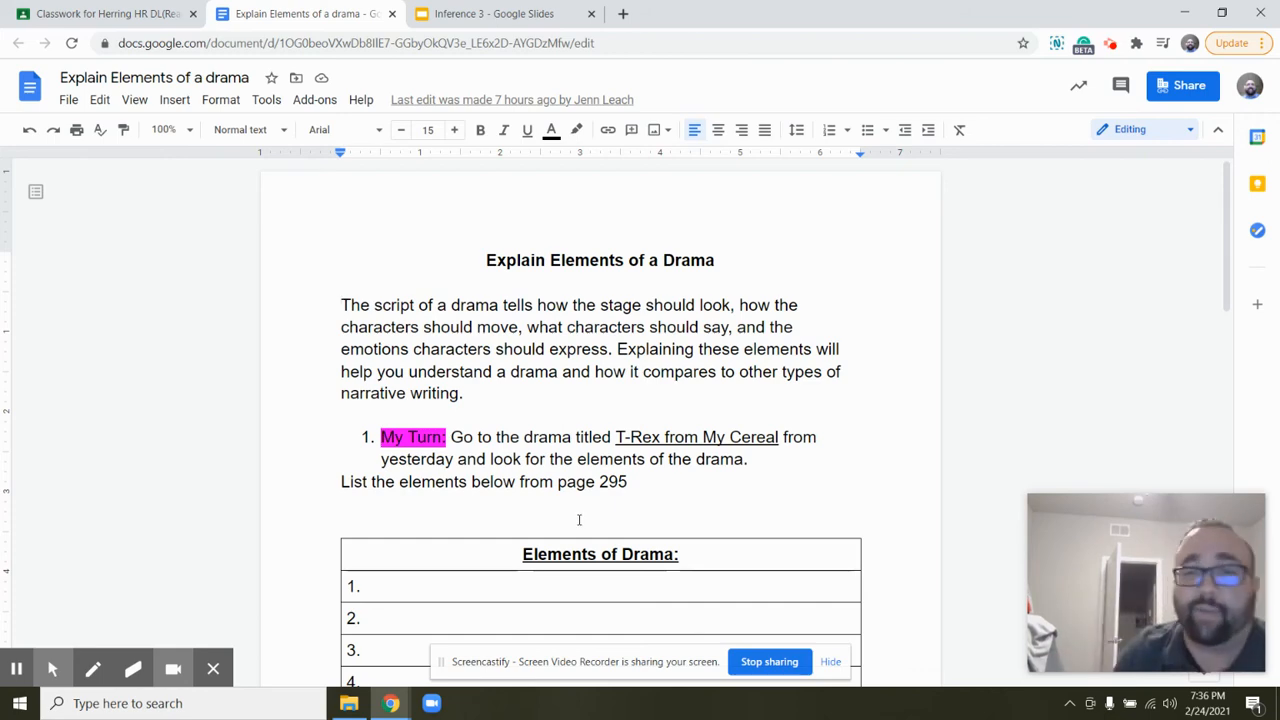
scroll(down, 3)
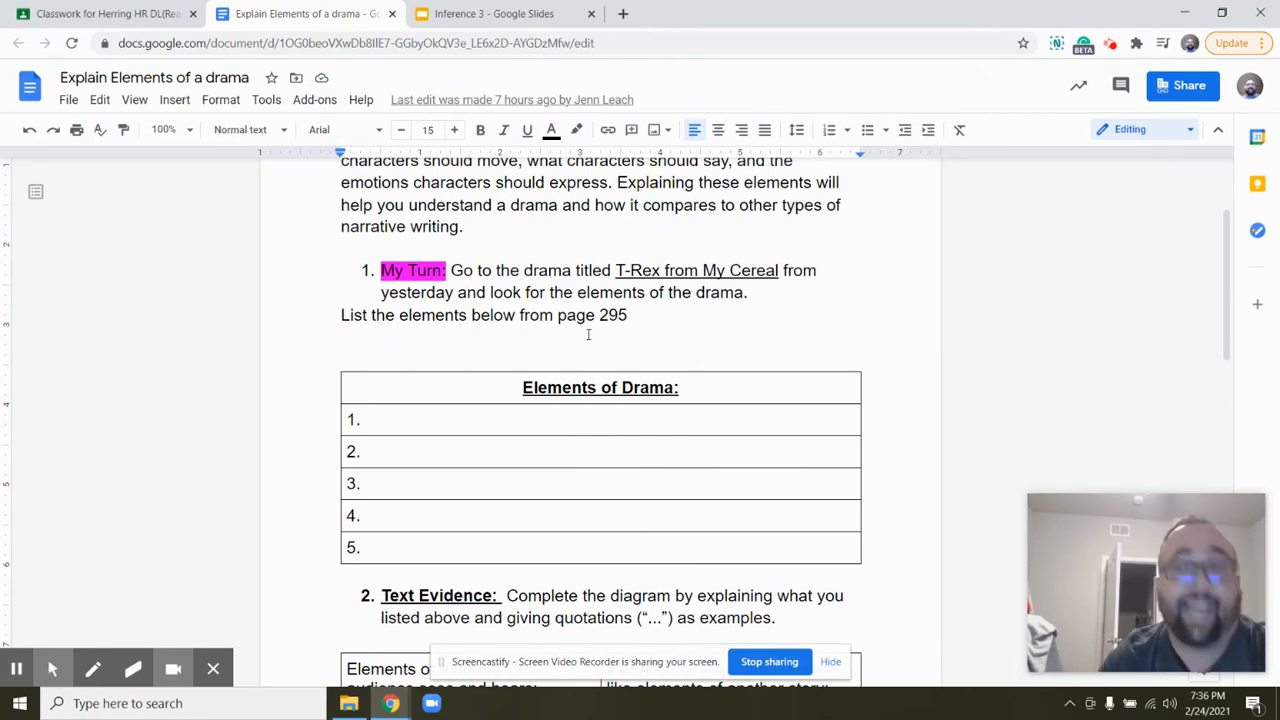
mouse_move(604, 316)
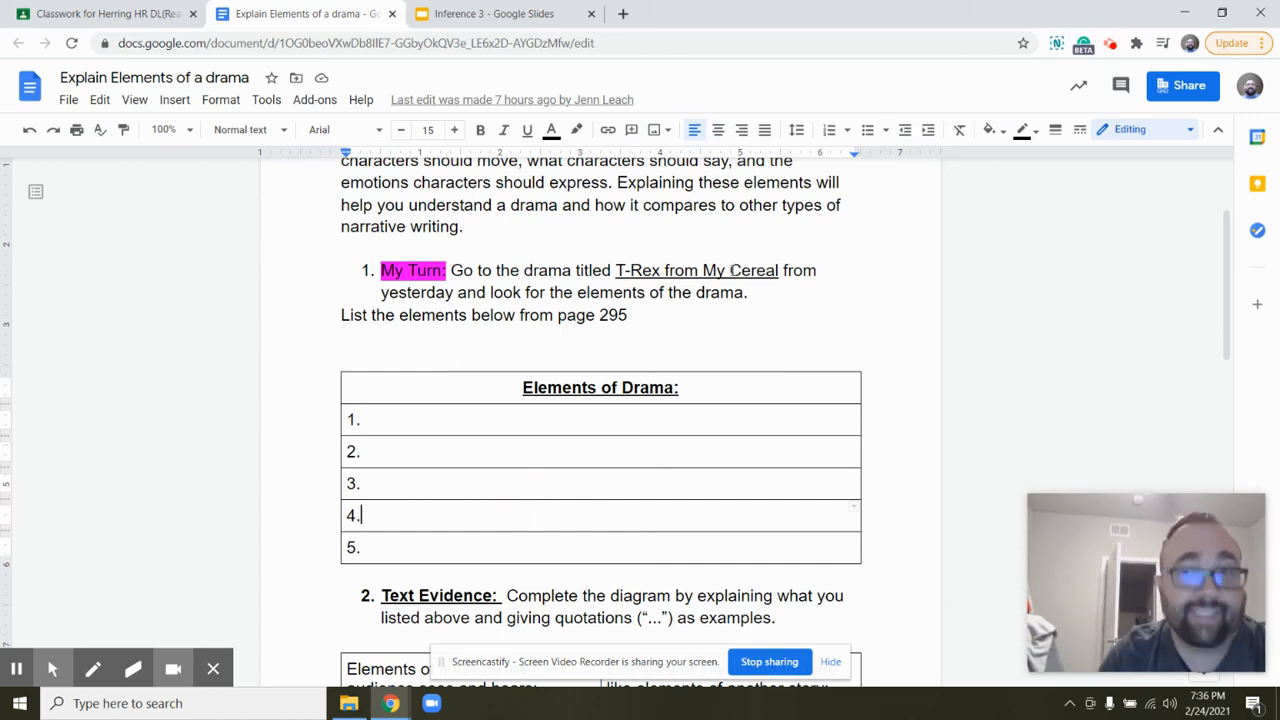
scroll(down, 3)
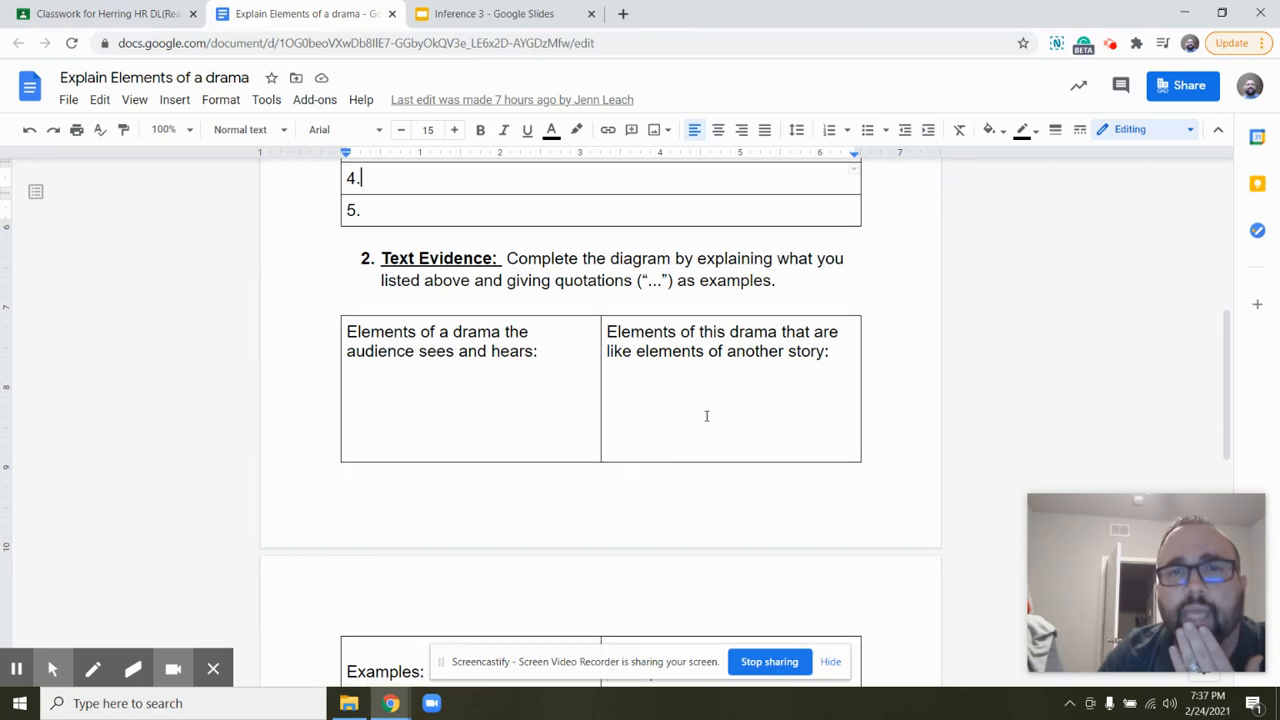
scroll(down, 3)
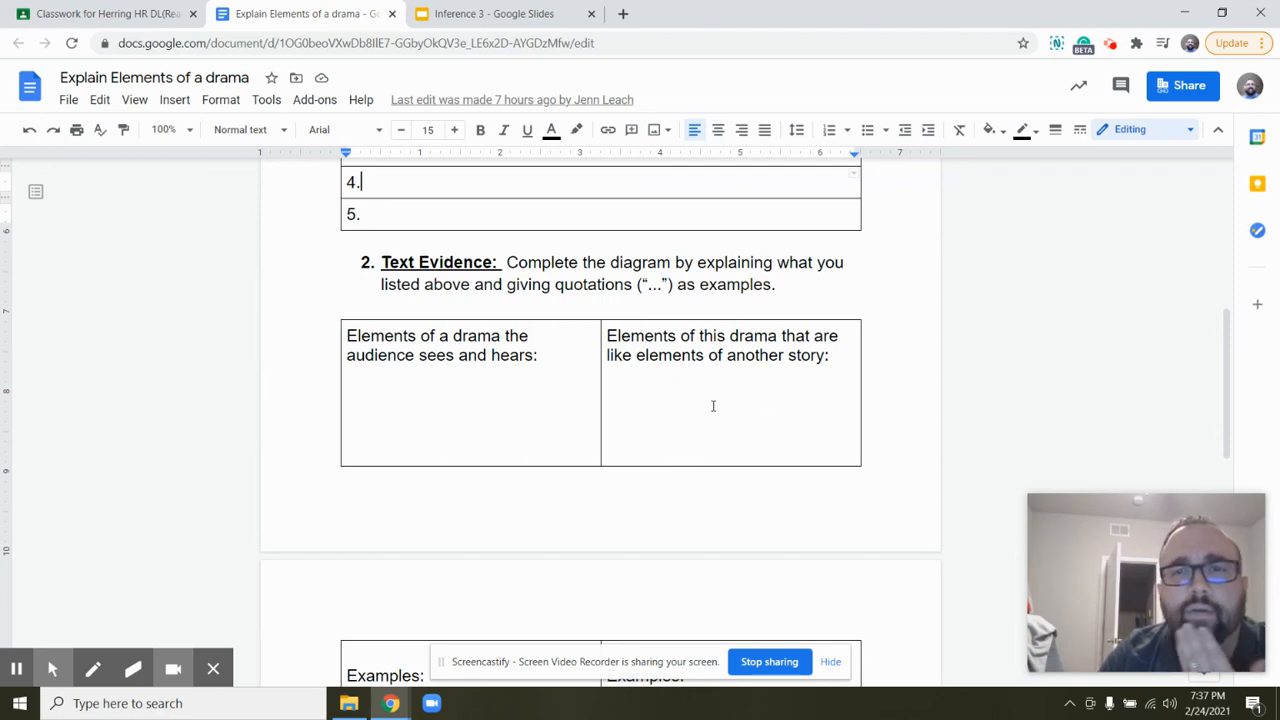
mouse_move(796, 450)
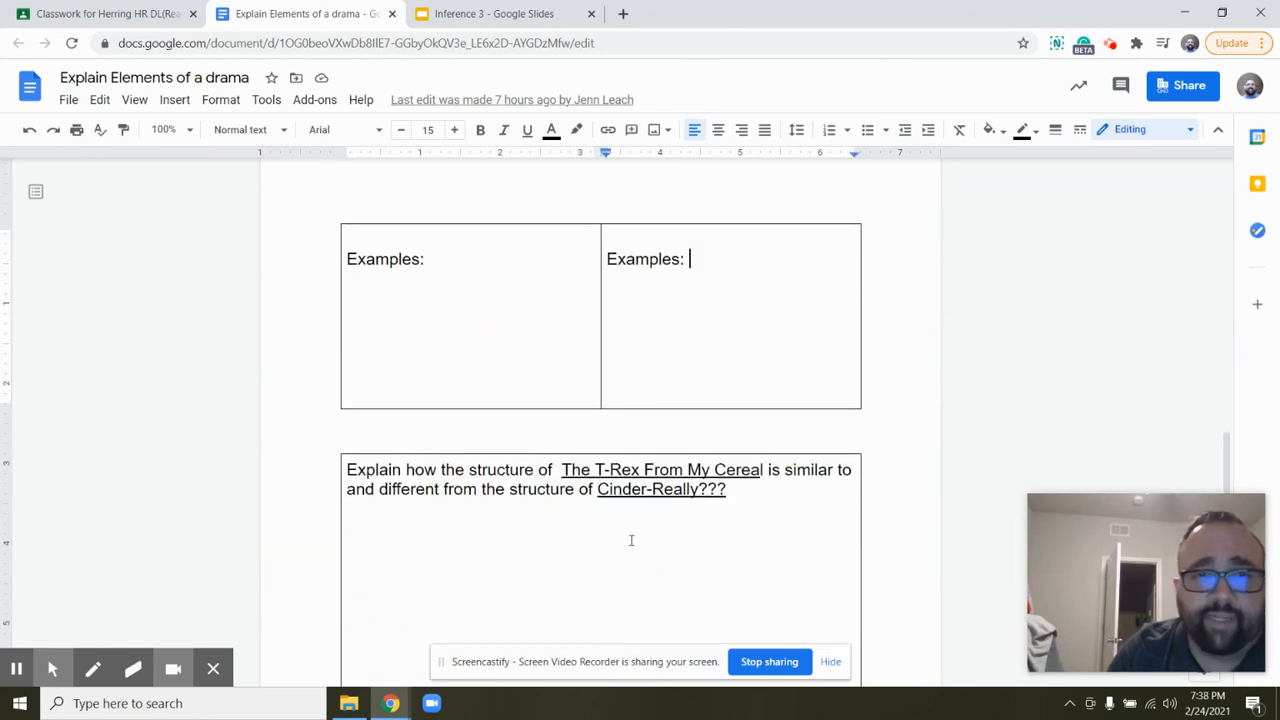
scroll(down, 3)
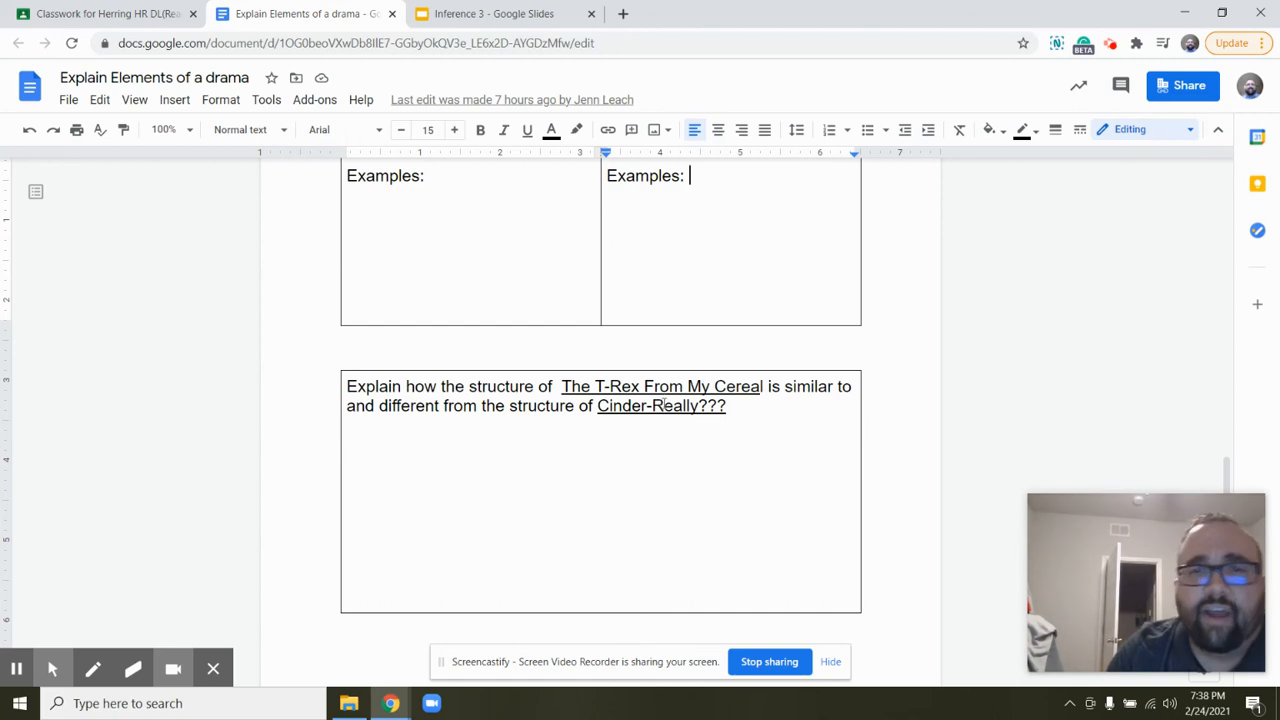
mouse_move(752, 428)
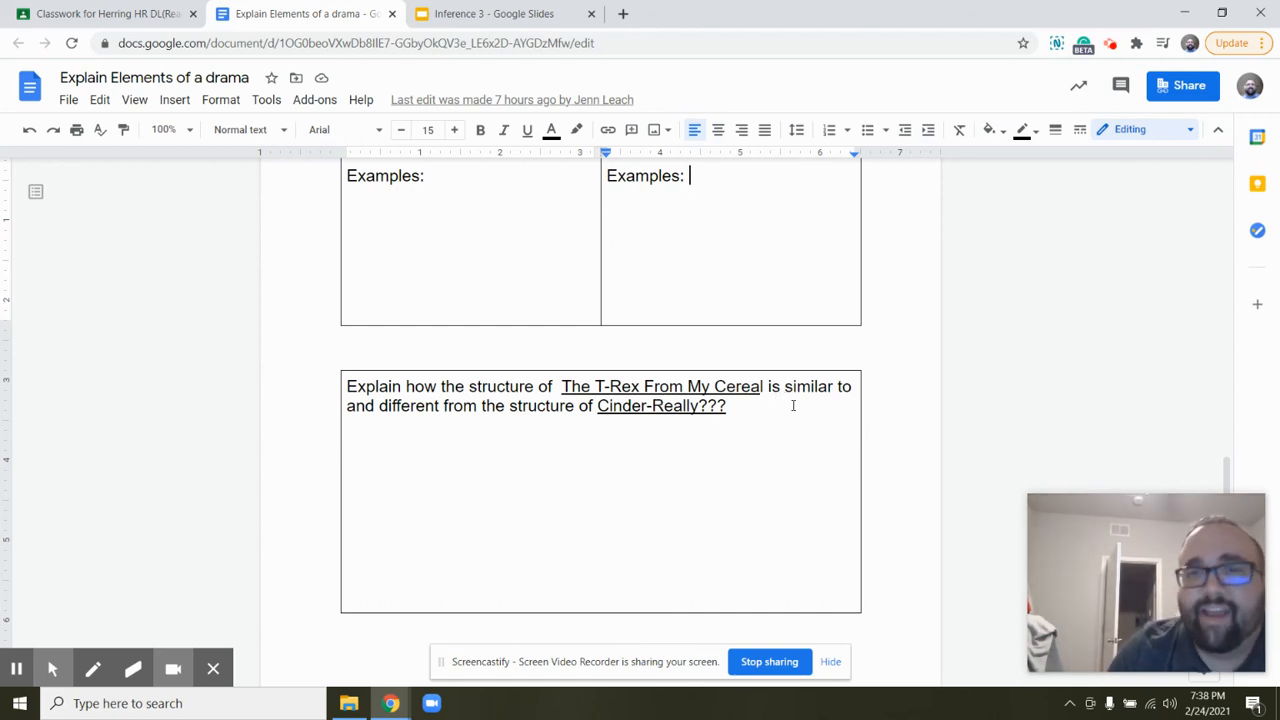
mouse_move(632, 432)
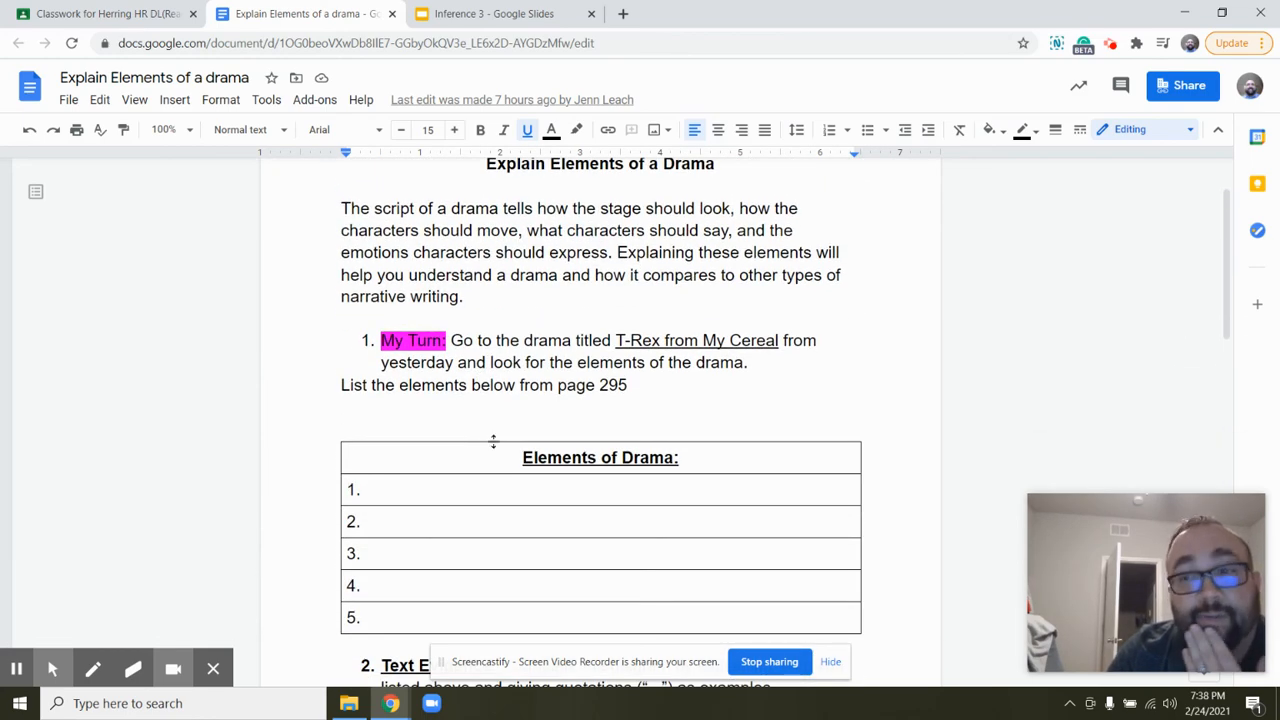
Scroll down the drama worksheet to the structure comparison question
scroll(down, 3)
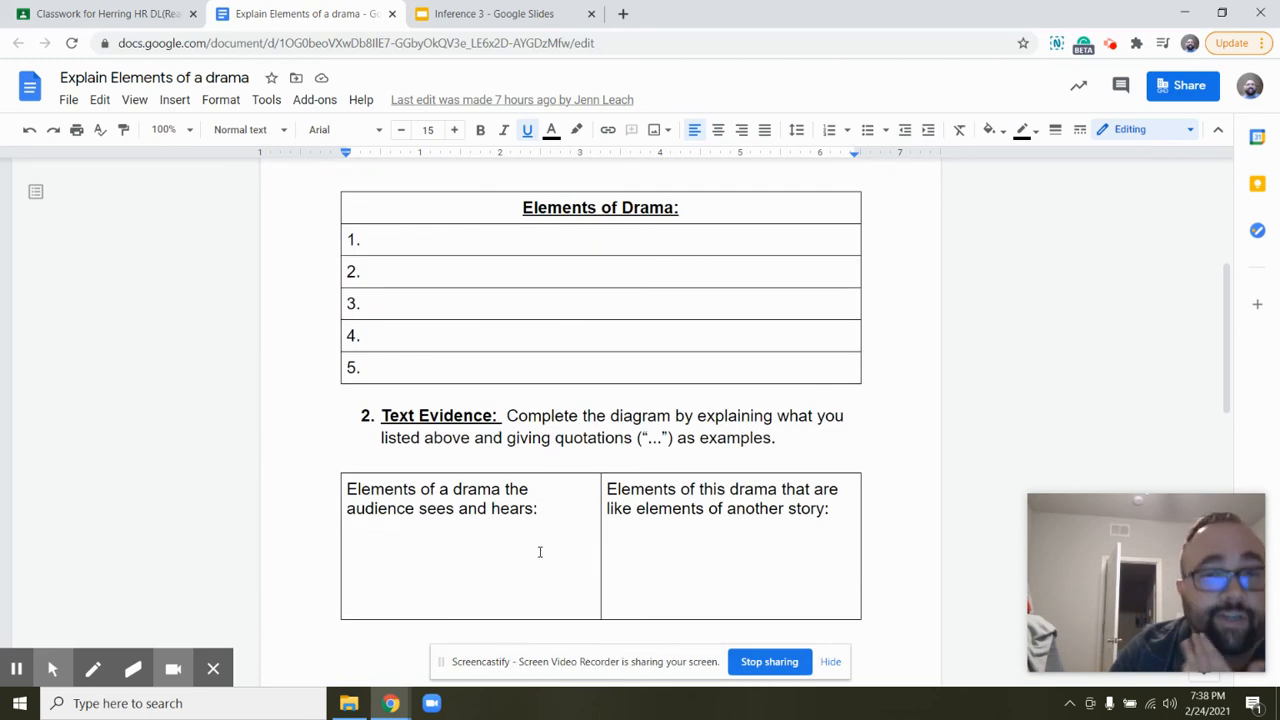
scroll(down, 3)
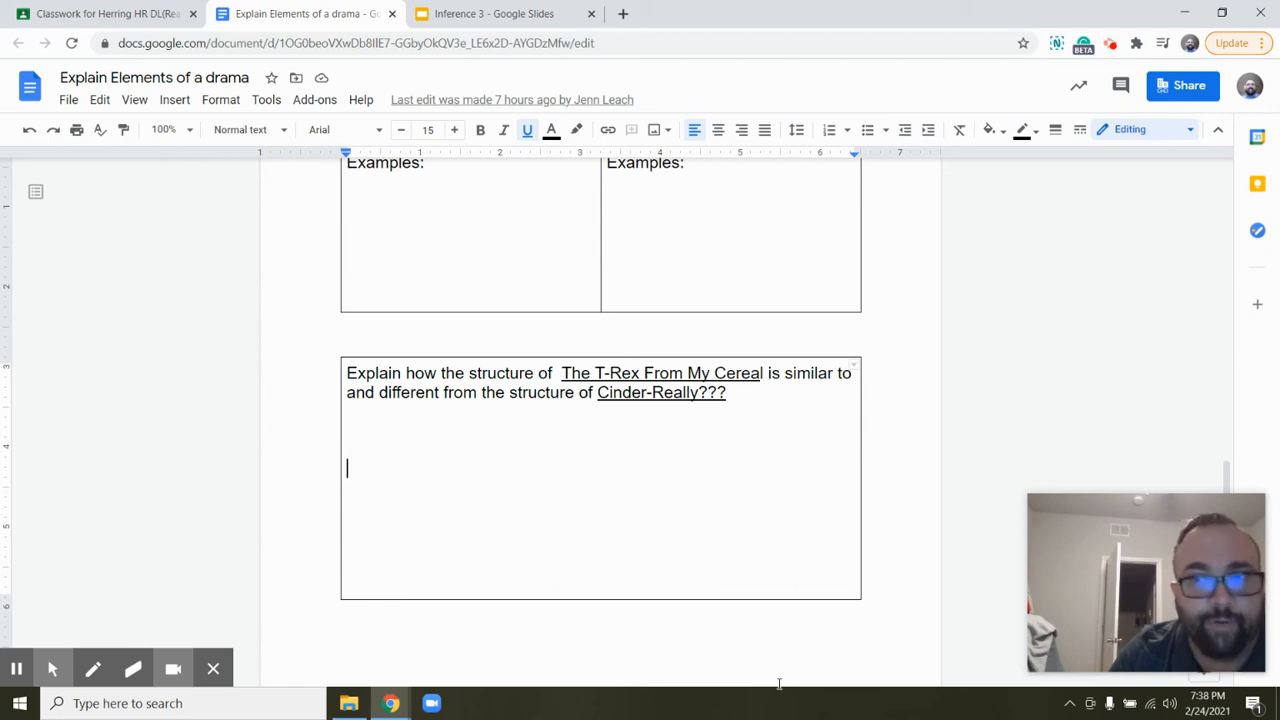
mouse_move(870, 630)
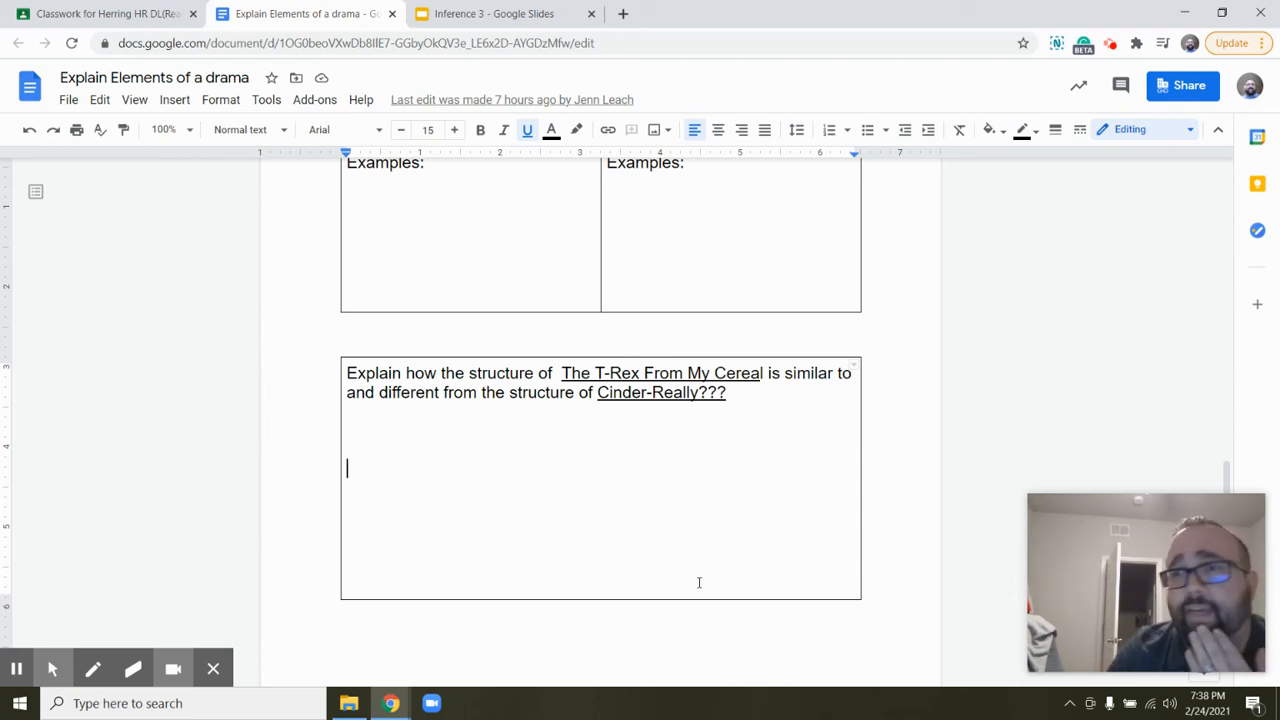
mouse_move(680, 568)
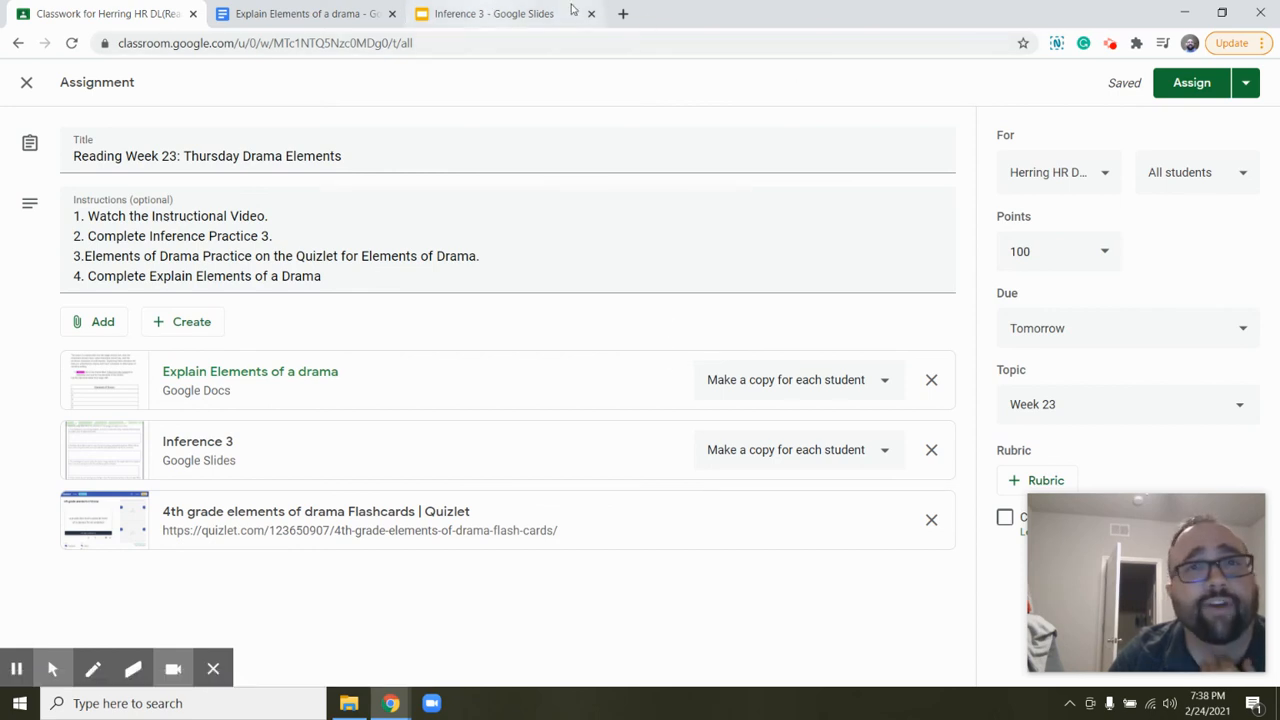
mouse_move(884, 390)
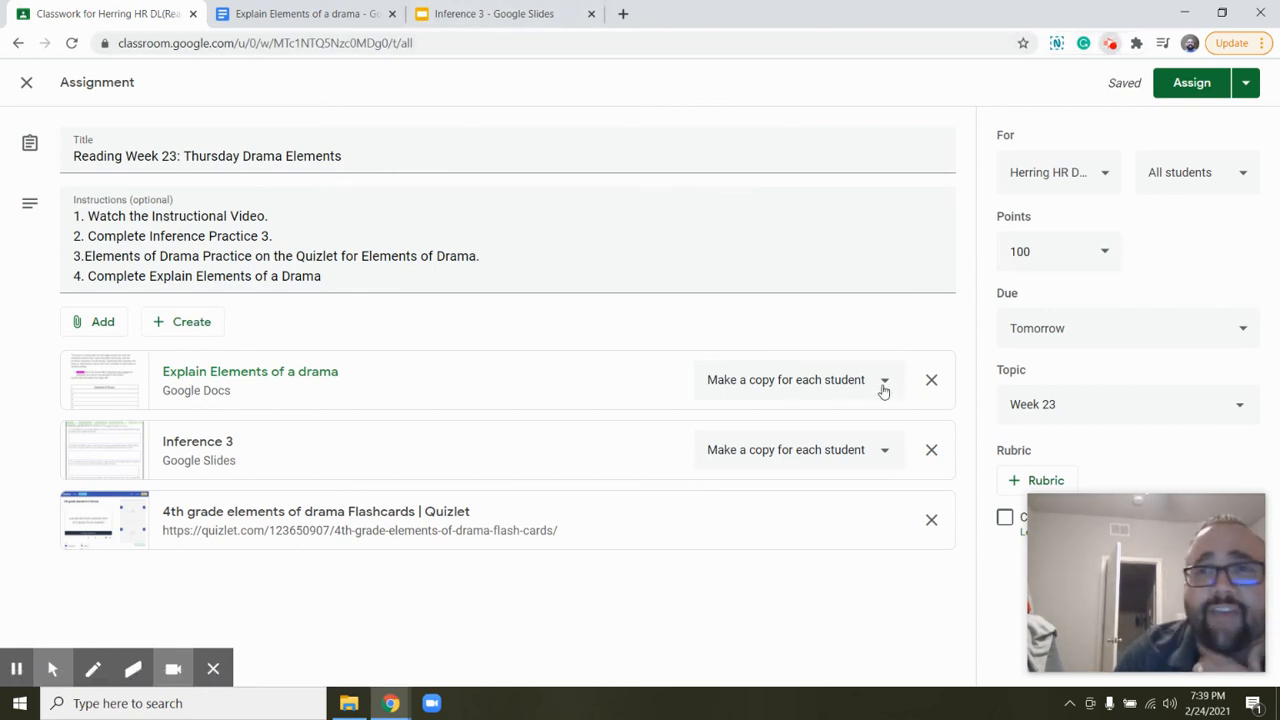